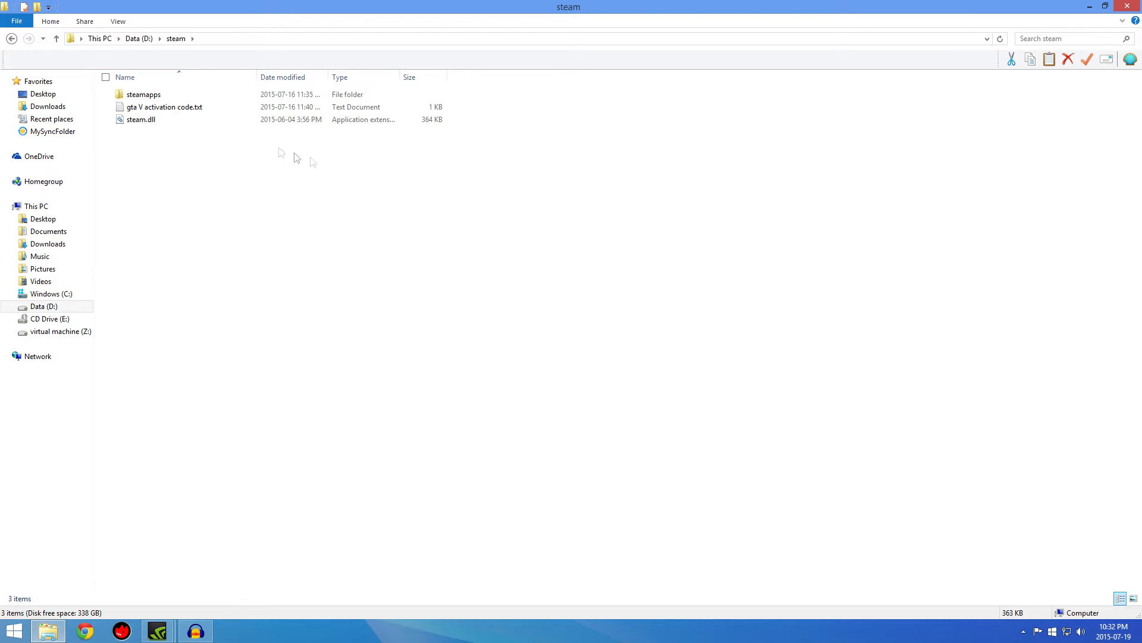
Open the steamapps folder inside D:\steam to reach the common game folder
click(144, 94)
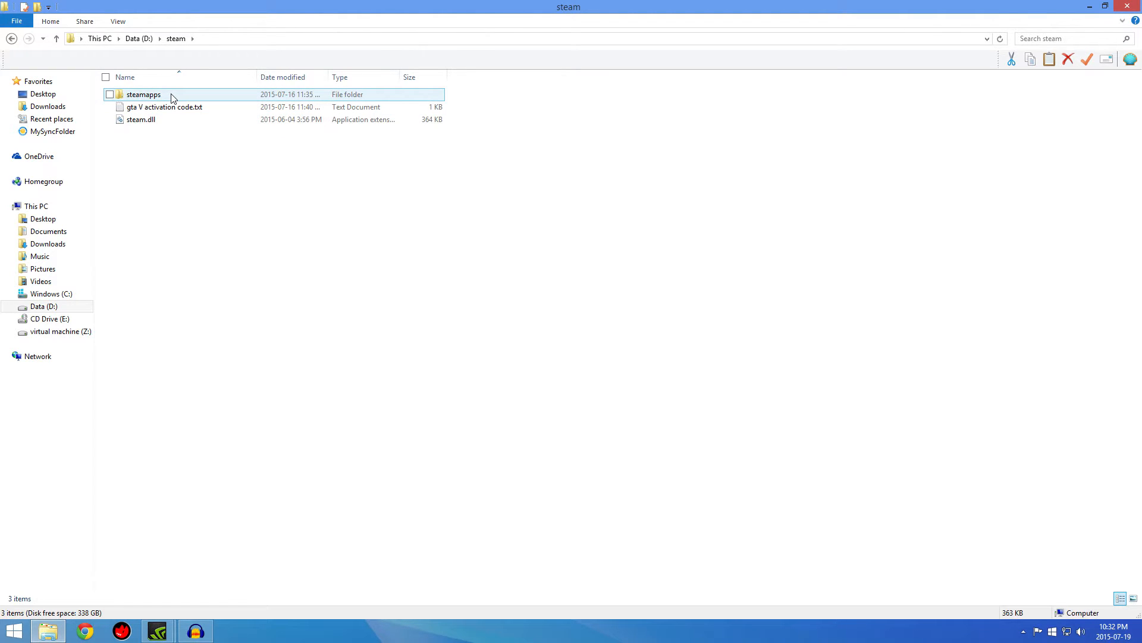
mouse_move(142, 94)
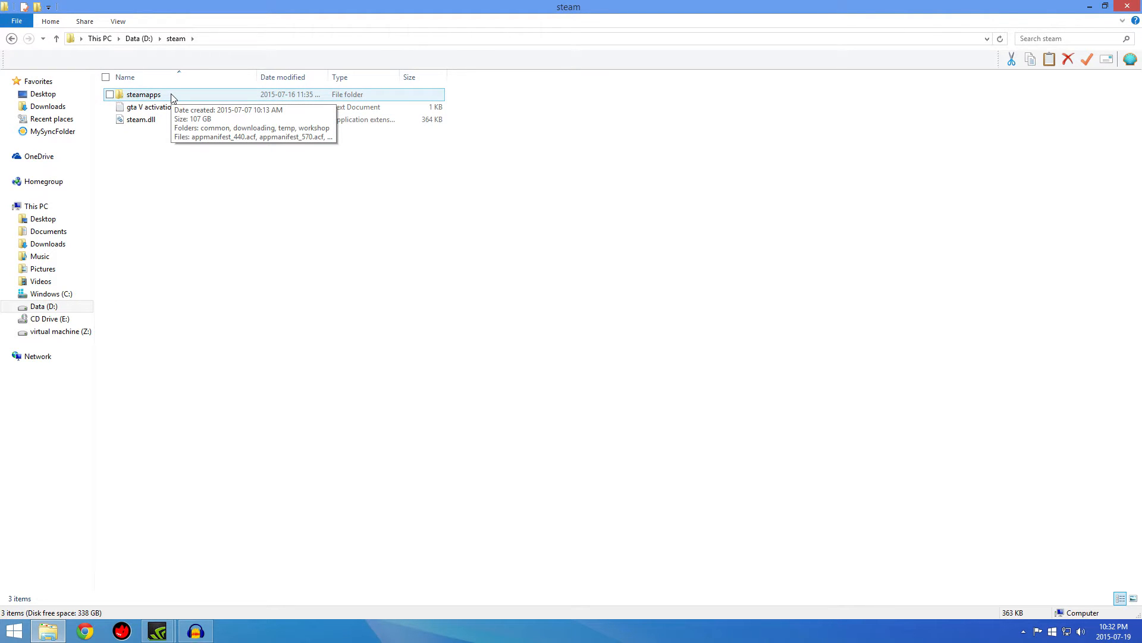
double_click(143, 94)
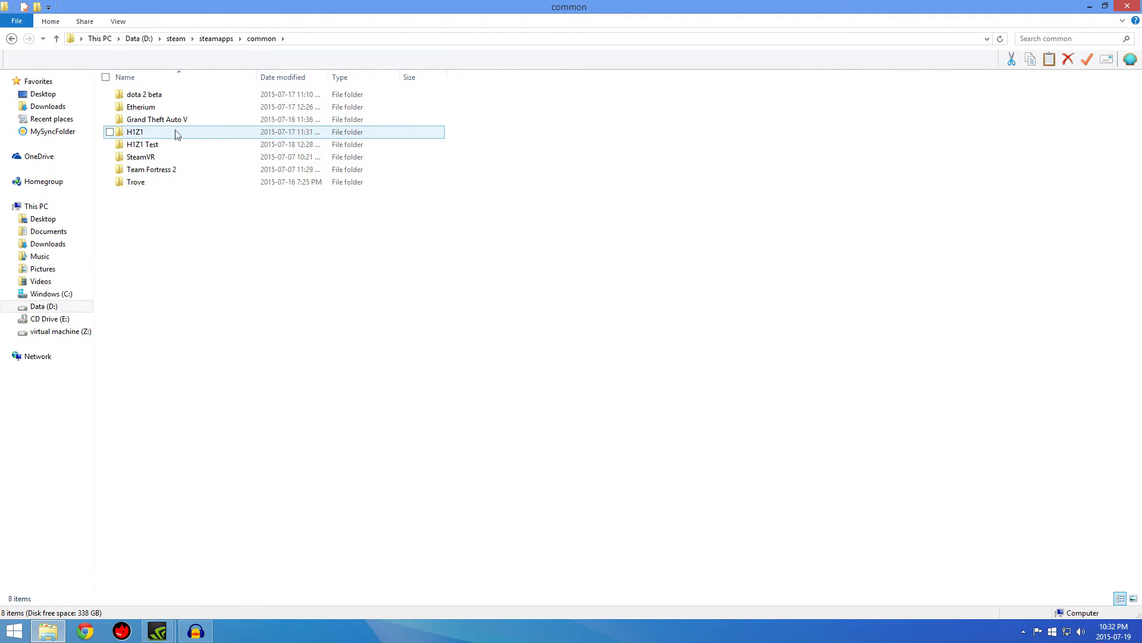
mouse_move(178, 119)
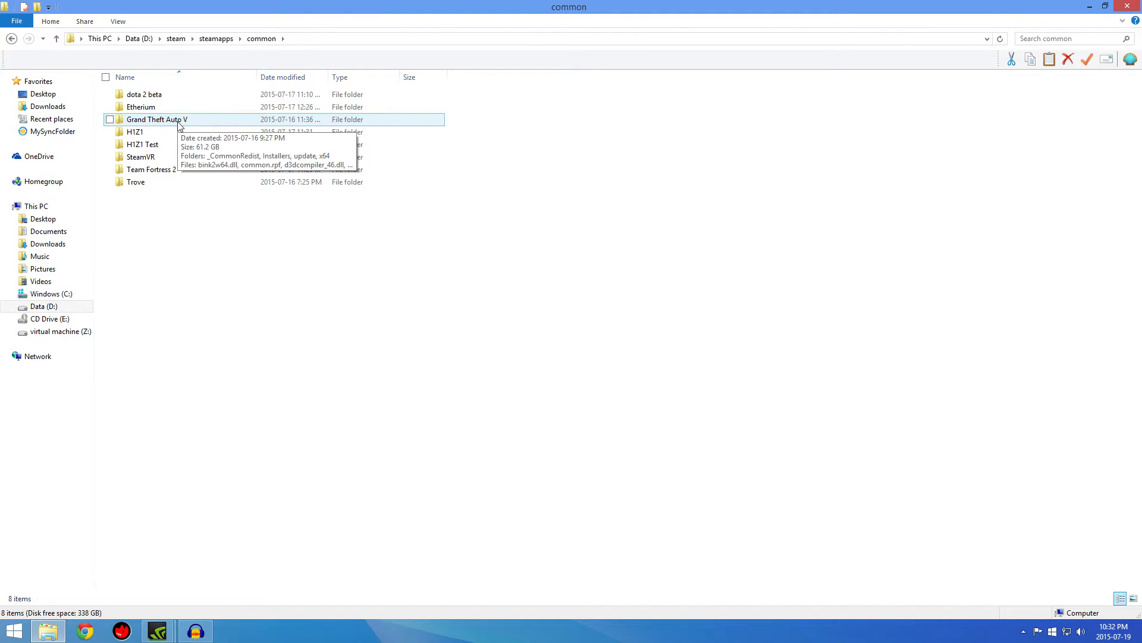
right_click(157, 119)
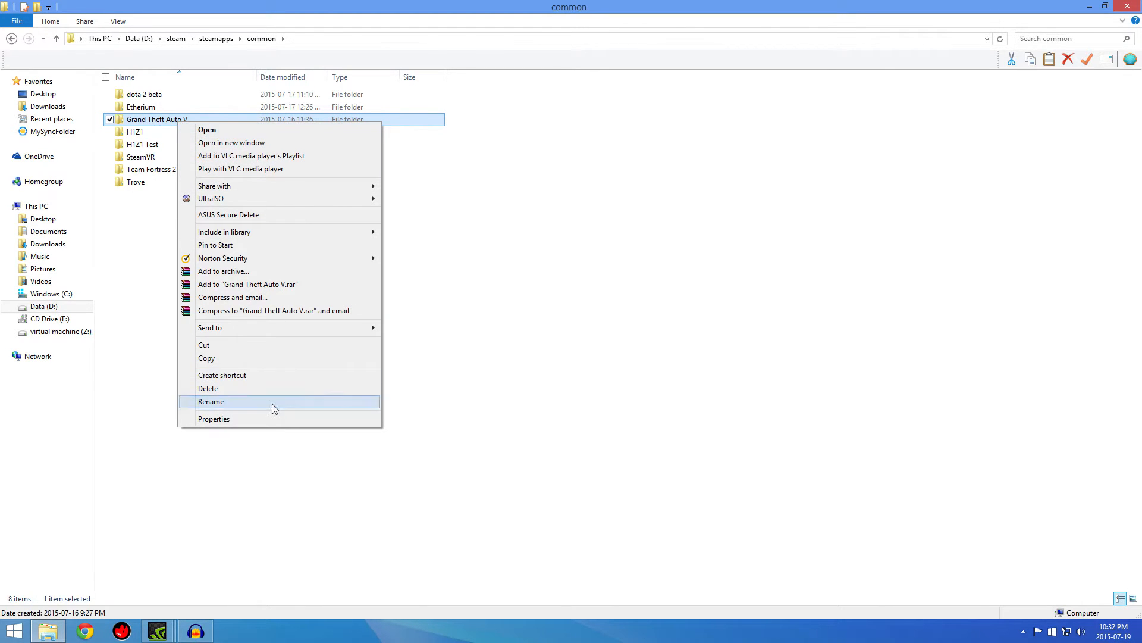
click(213, 418)
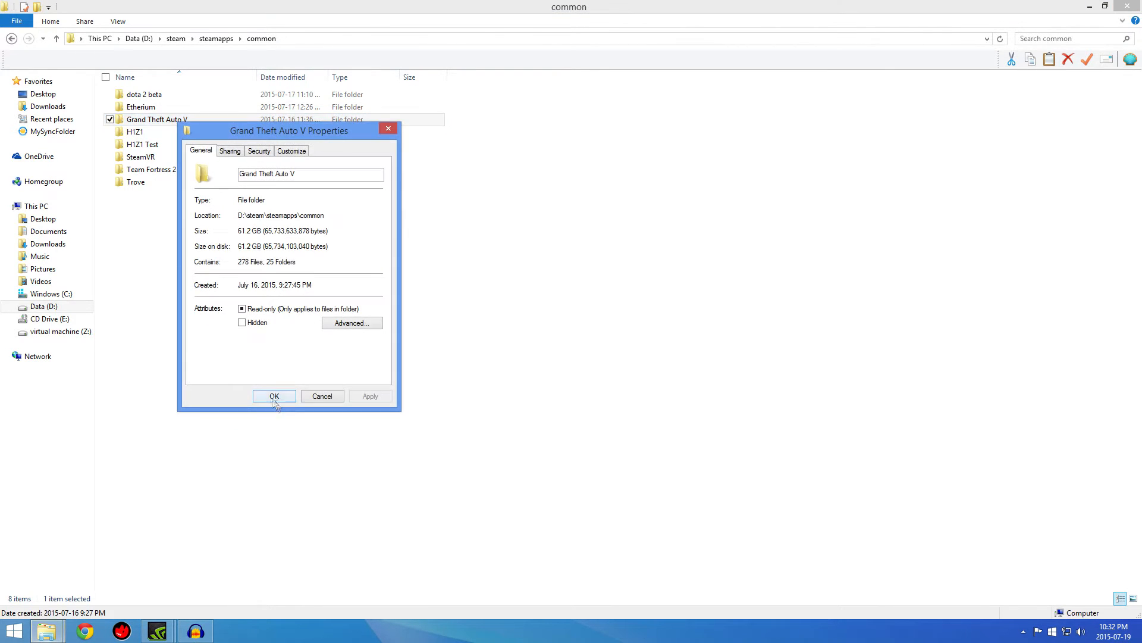
click(230, 151)
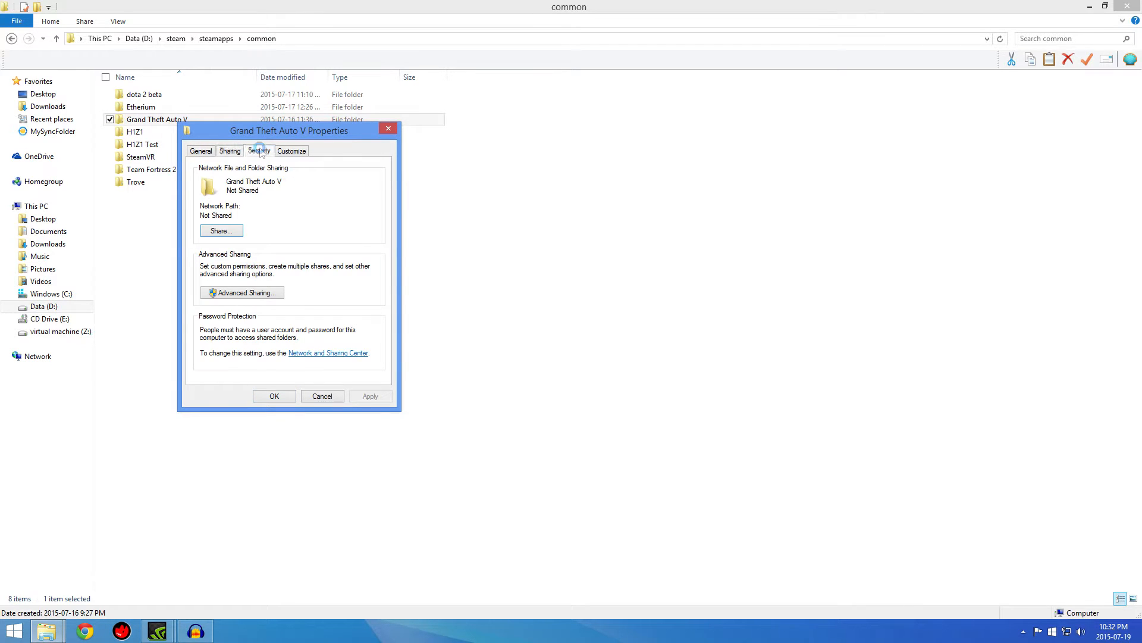
click(258, 152)
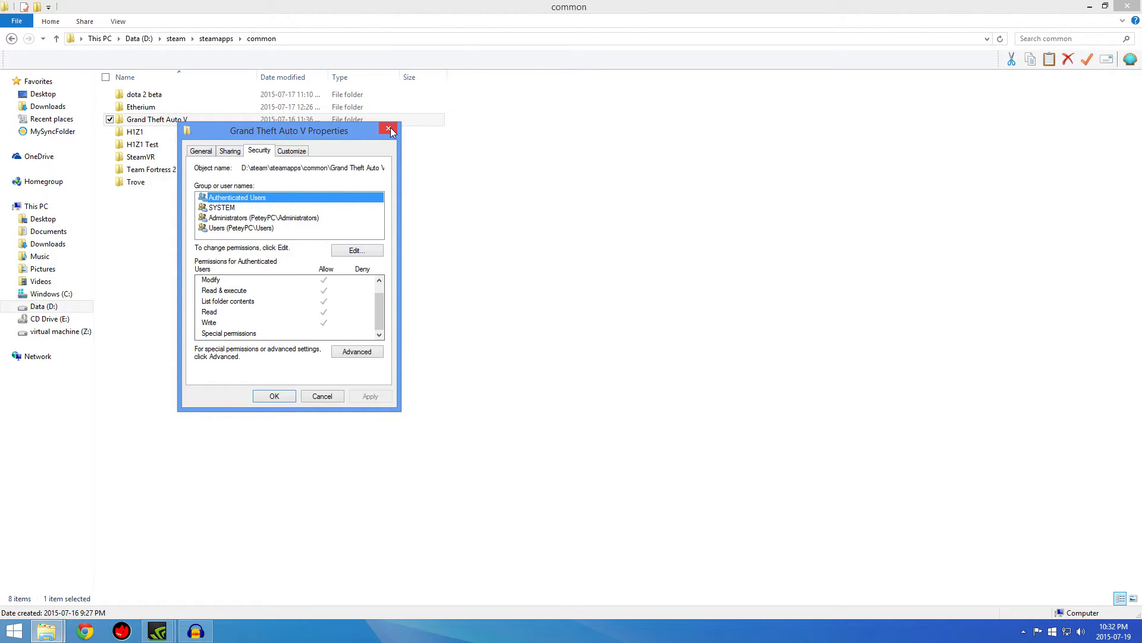
mouse_move(392, 131)
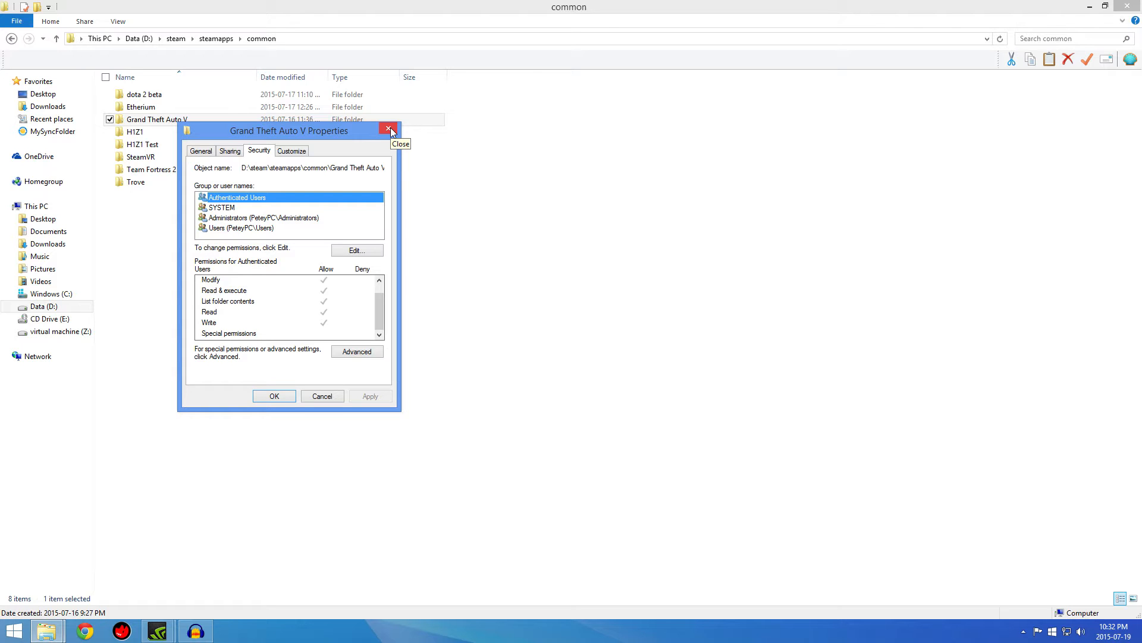
click(390, 131)
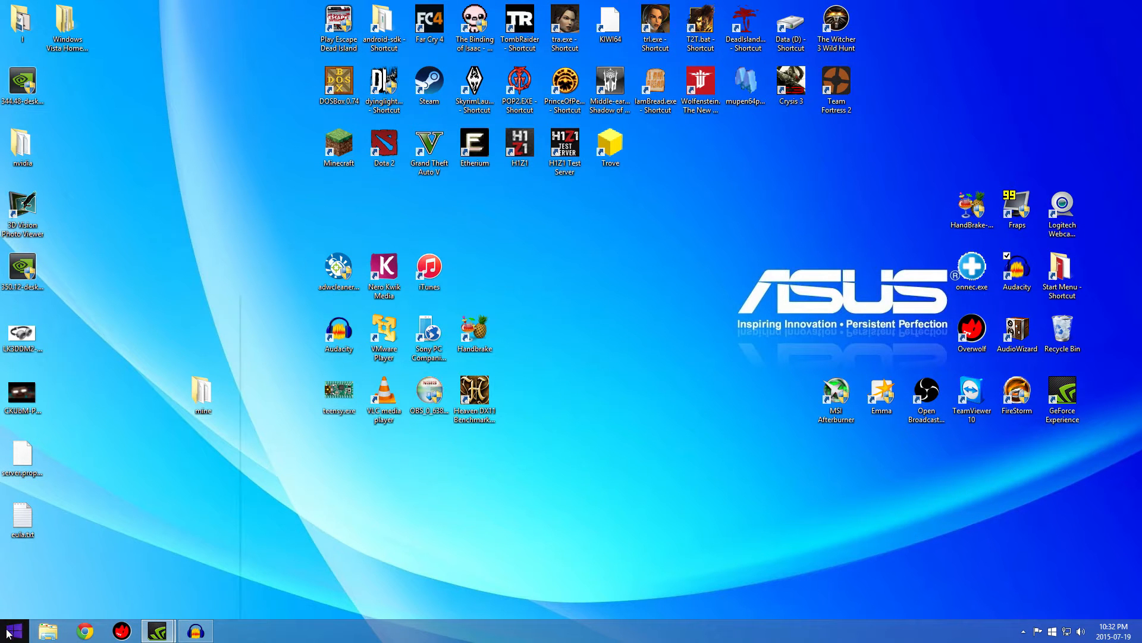
Open This PC from Start and bring up the System information page via the Computer ribbon
click(13, 630)
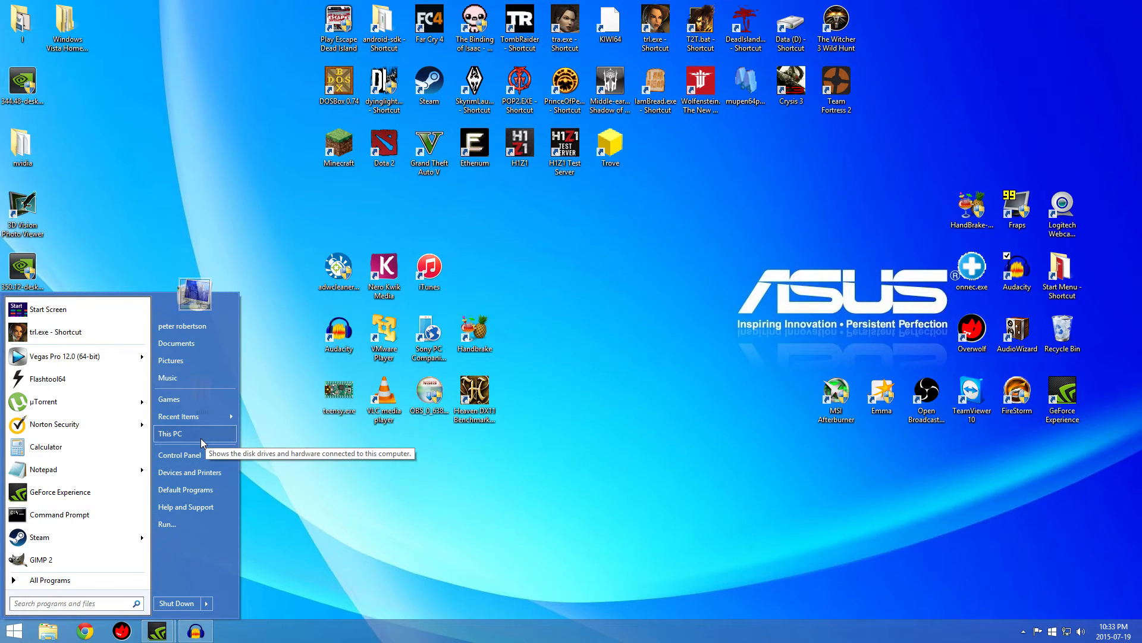
click(170, 433)
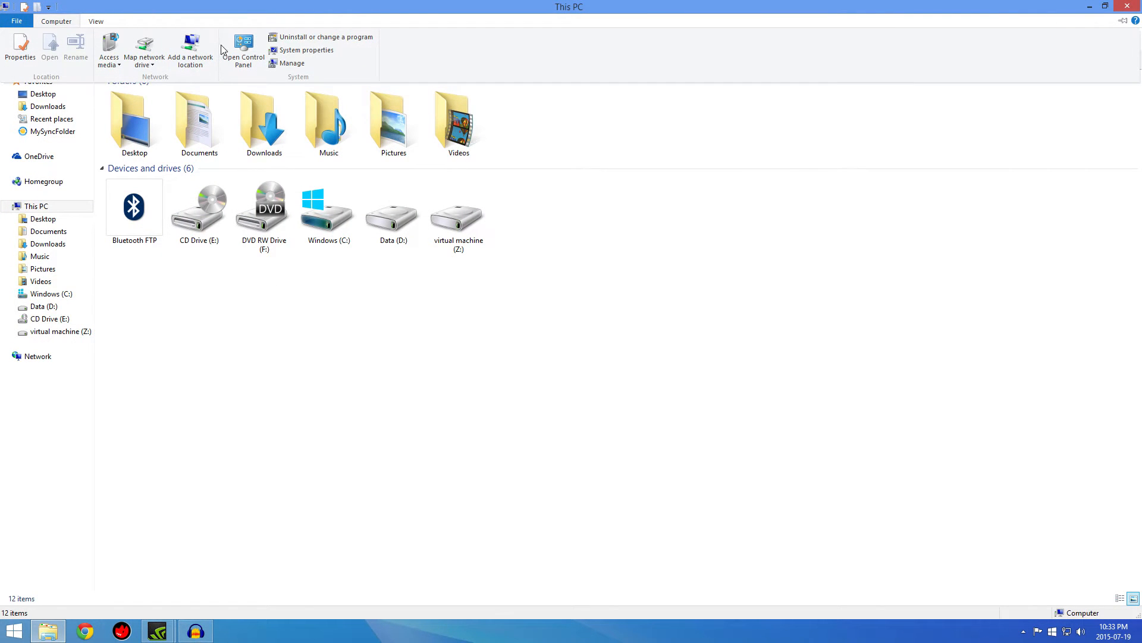
click(306, 50)
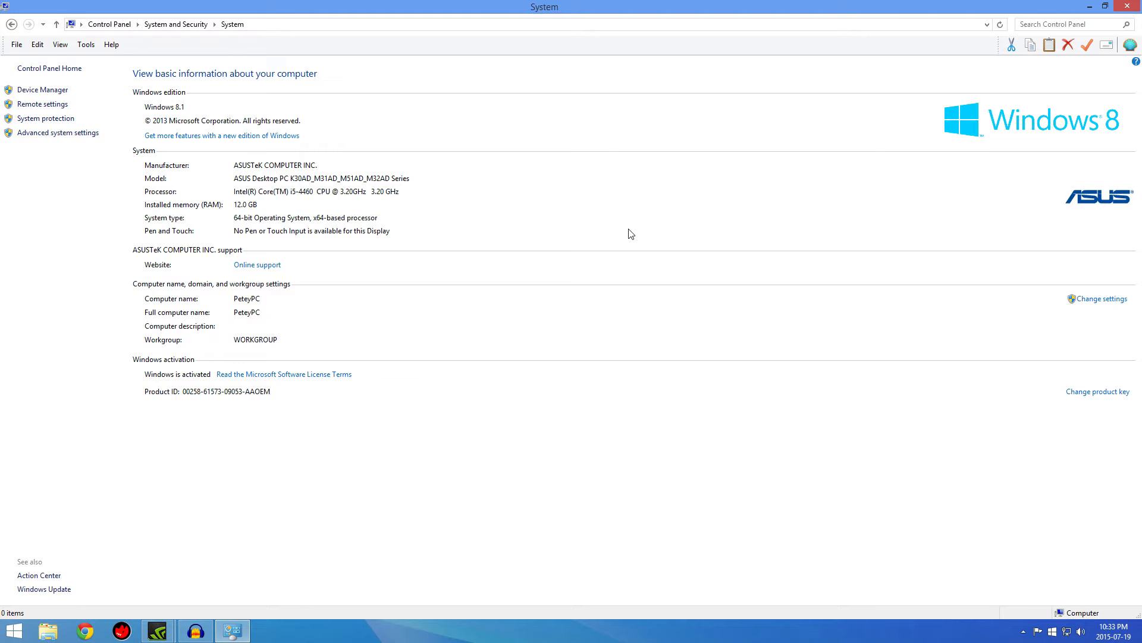
mouse_move(629, 238)
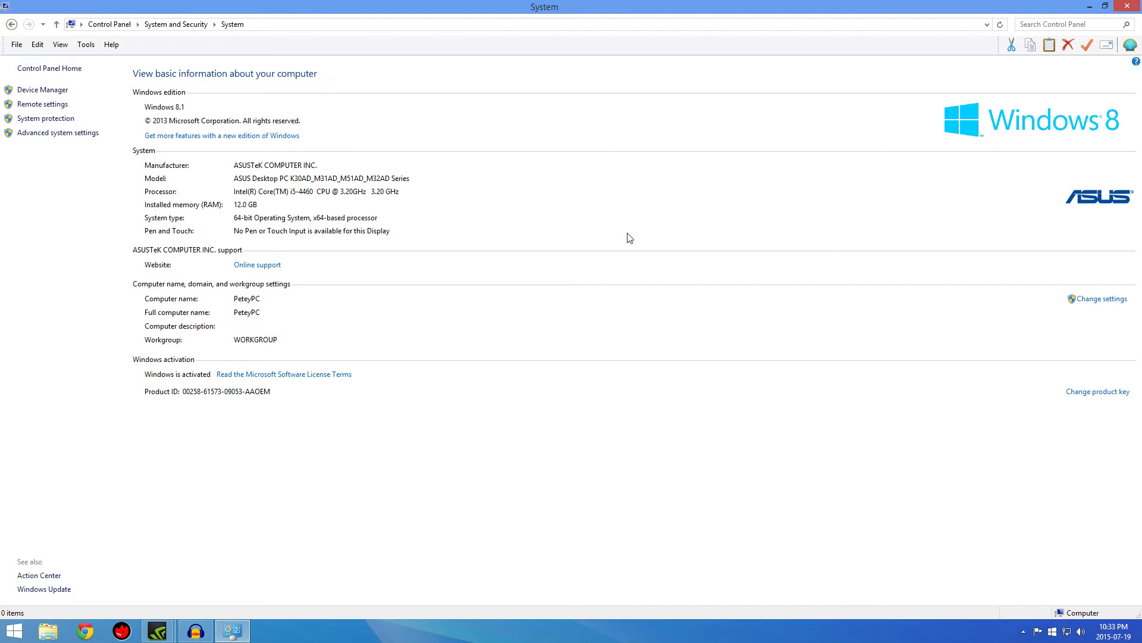
mouse_move(381, 196)
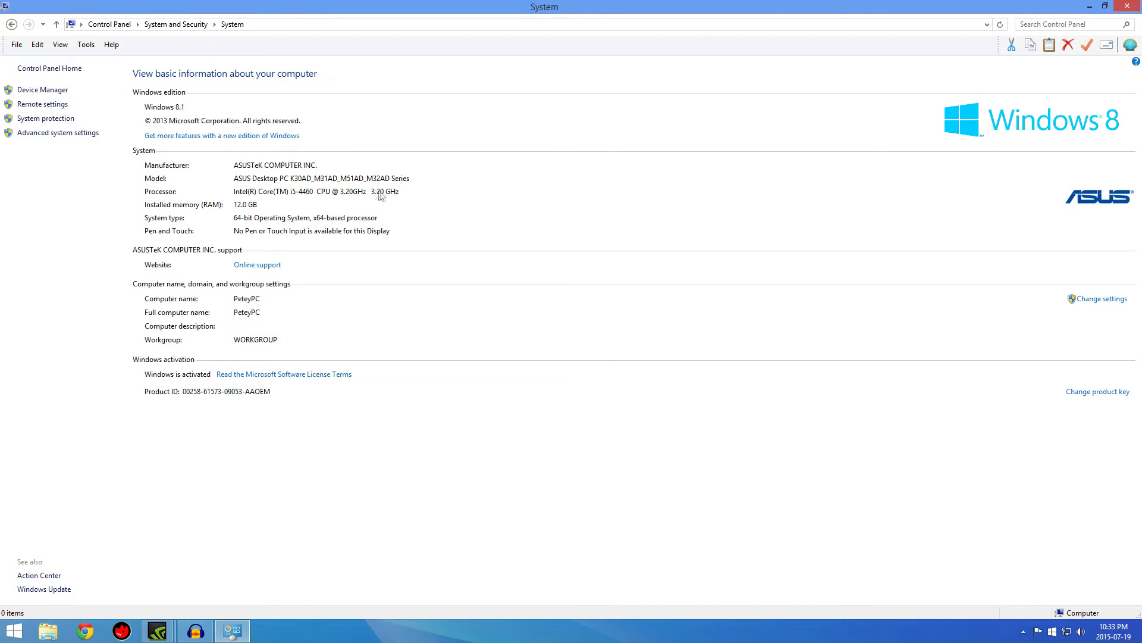
mouse_move(45, 118)
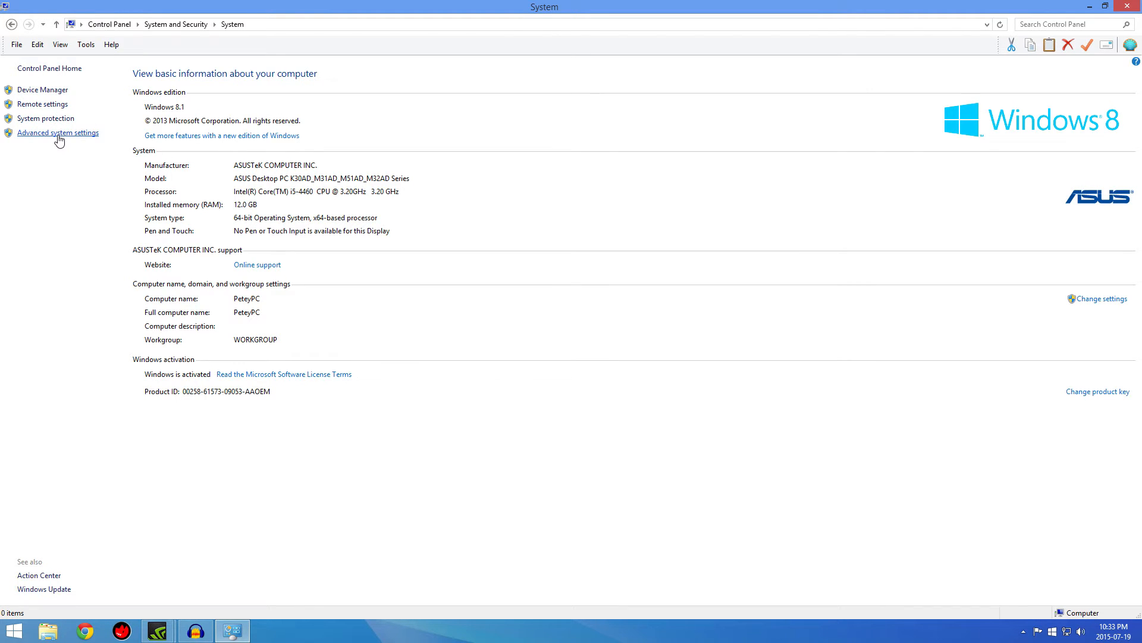
Reach the Virtual Memory dialog through Advanced system settings and Performance Options
click(57, 132)
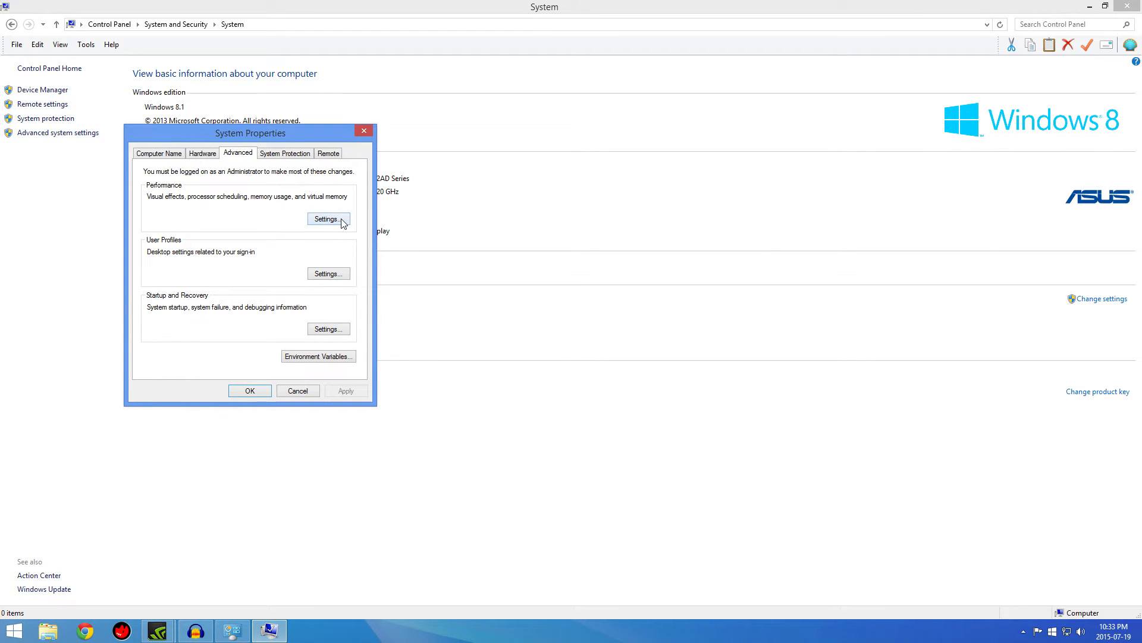
click(328, 219)
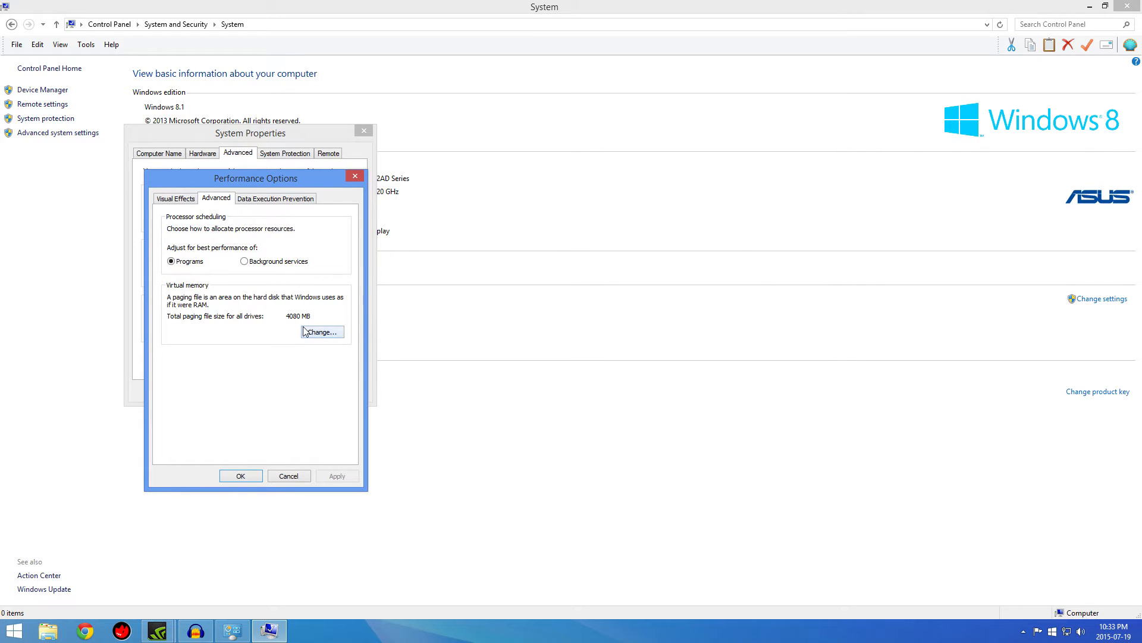
mouse_move(260, 313)
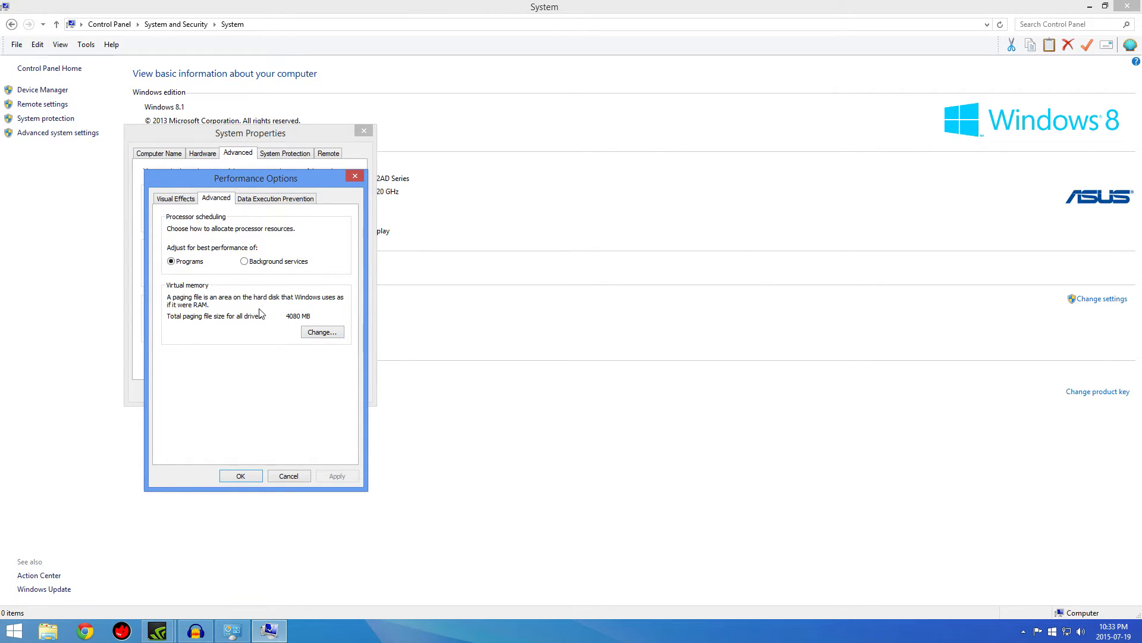
mouse_move(323, 306)
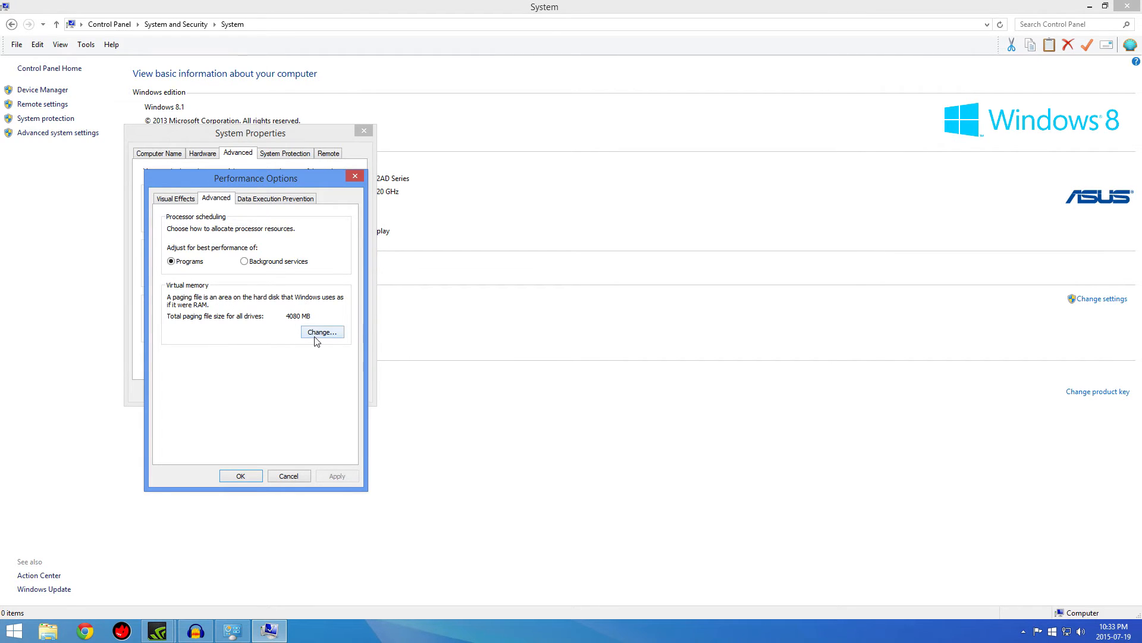
click(321, 332)
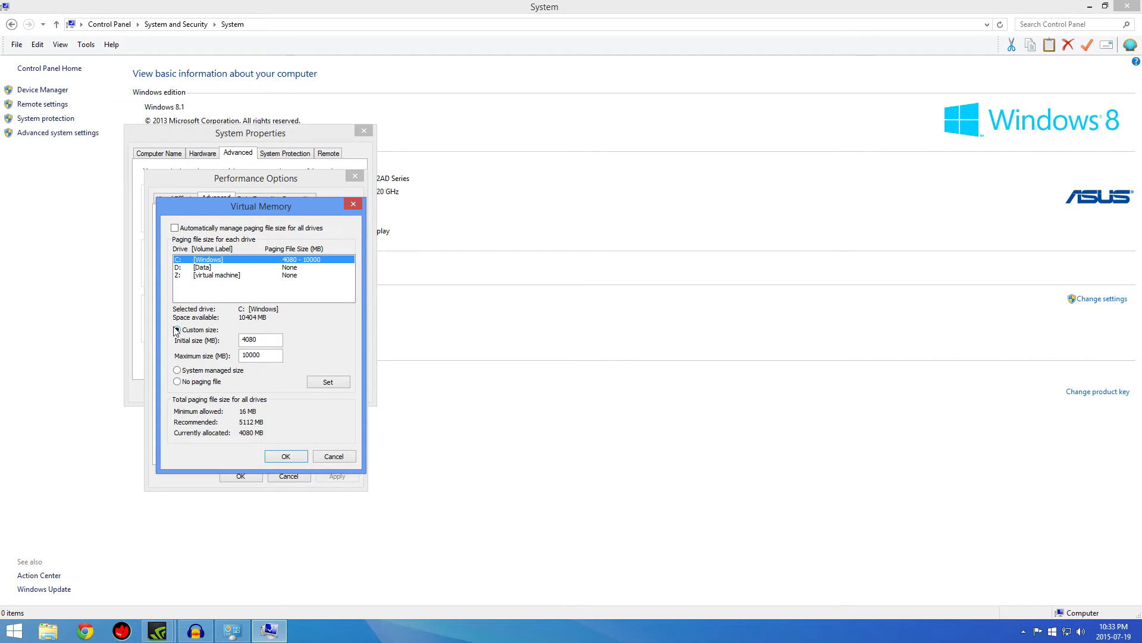
Keep drive C:'s custom paging file at 4080–10000 MB and confirm the Virtual Memory settings
click(176, 329)
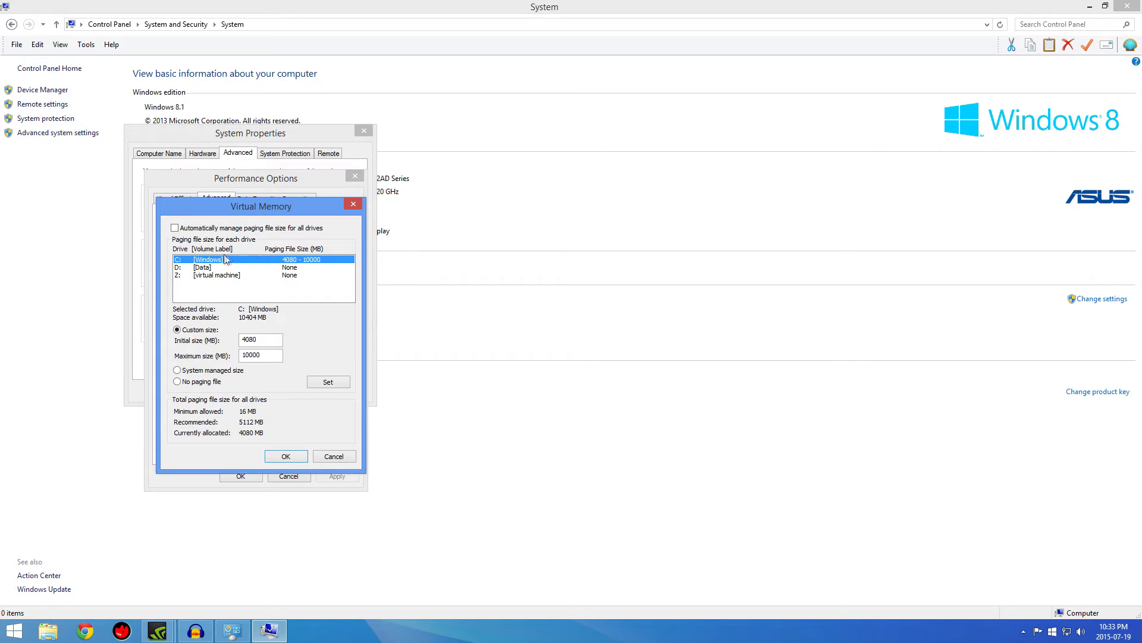
mouse_move(222, 310)
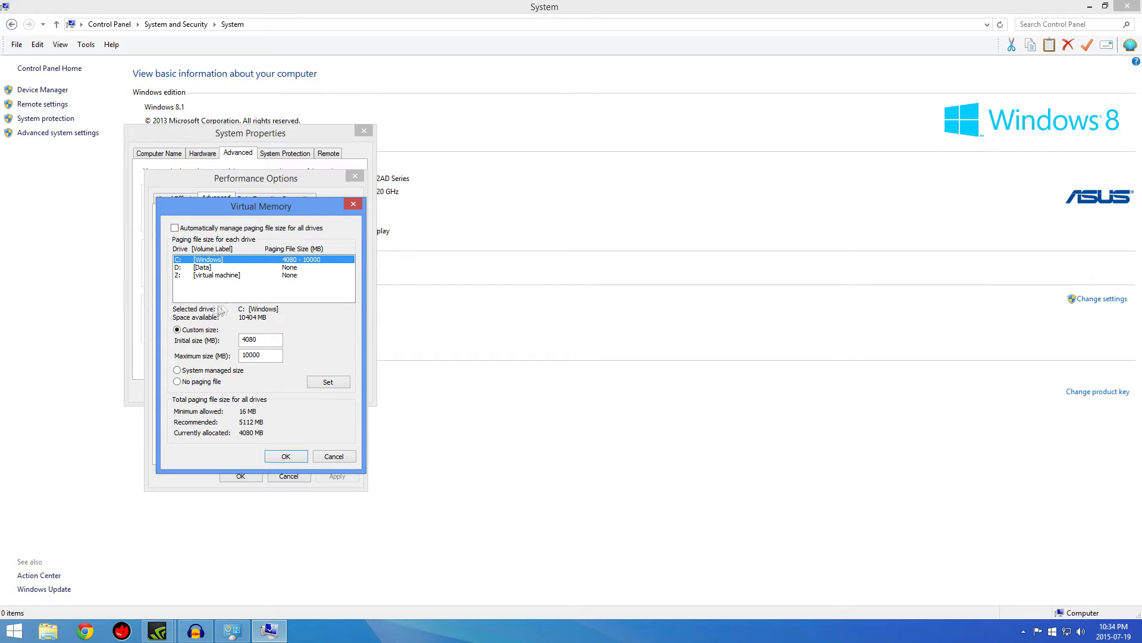
mouse_move(236, 301)
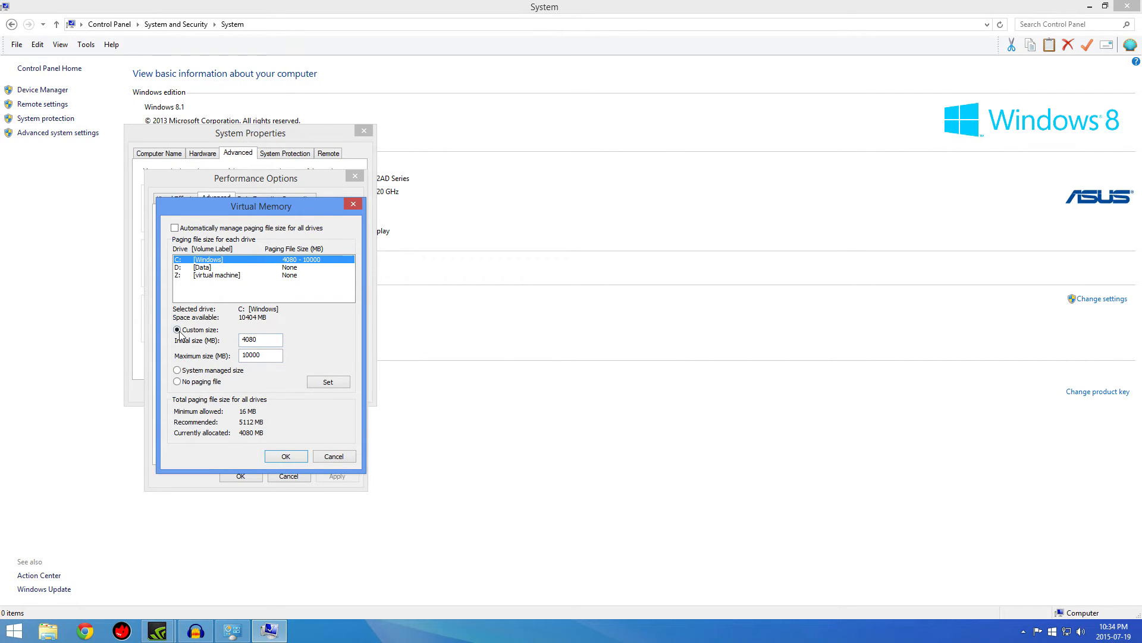
mouse_move(266, 336)
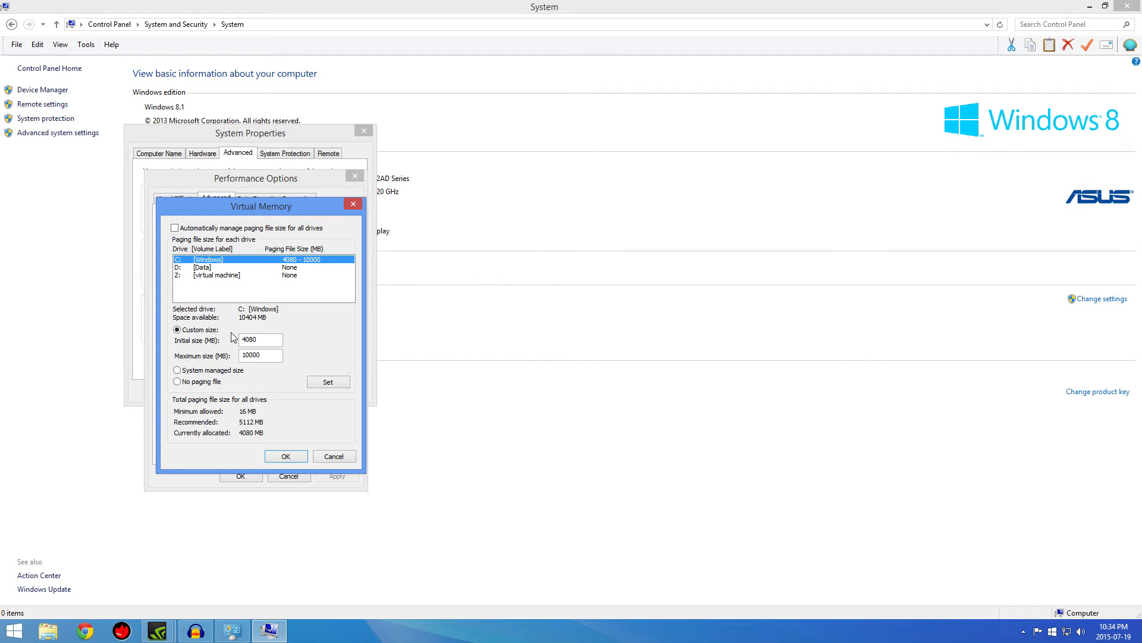
click(286, 456)
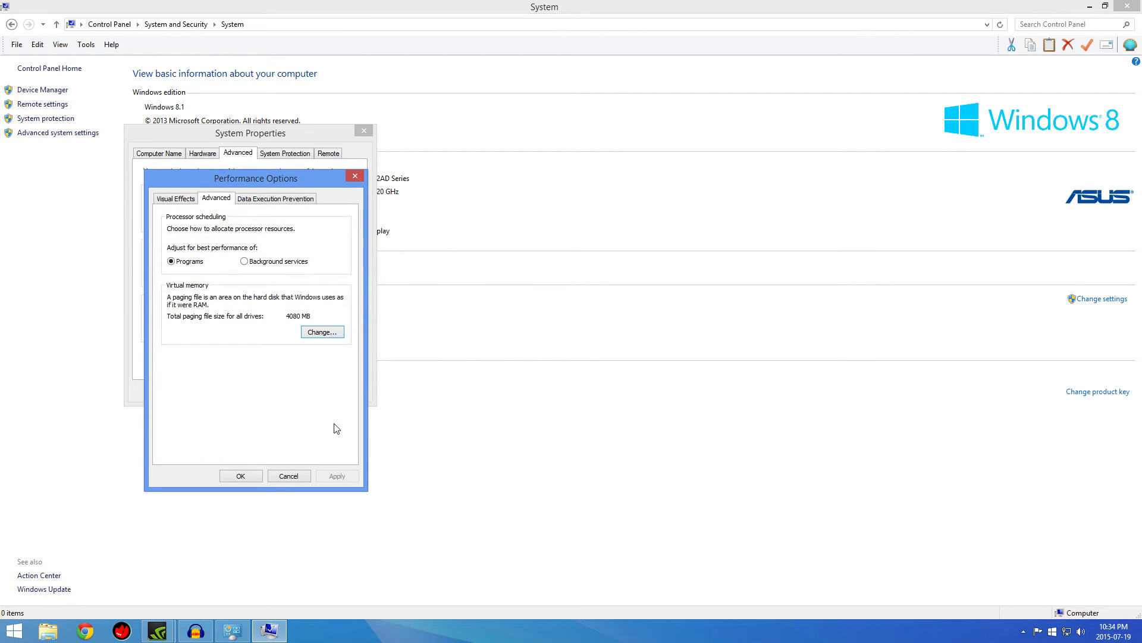
mouse_move(281, 454)
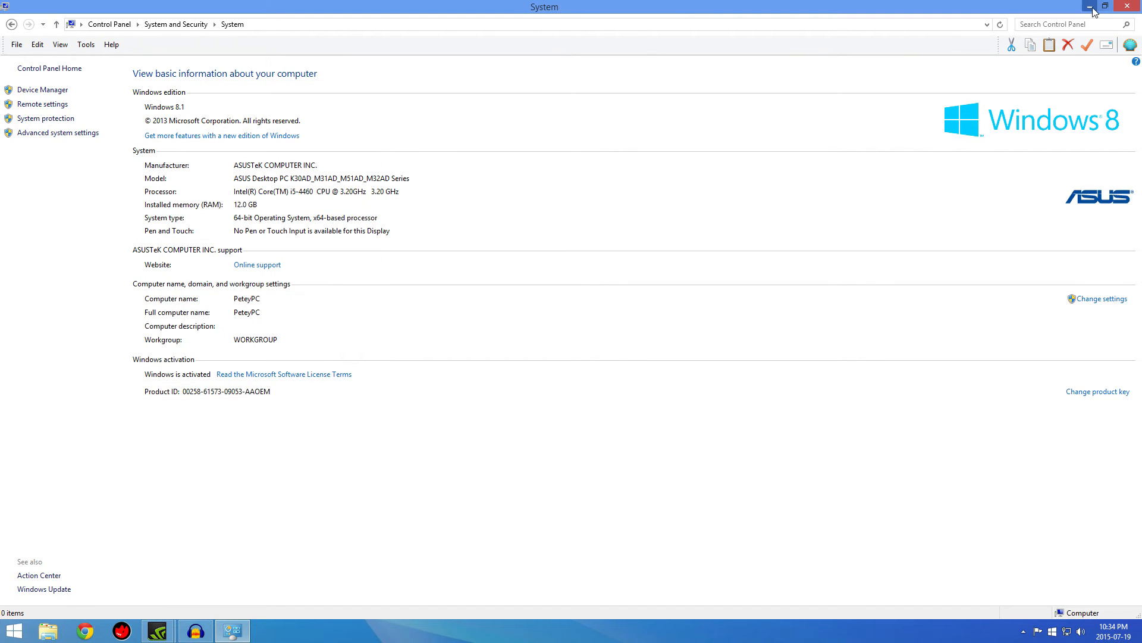
mouse_move(1092, 7)
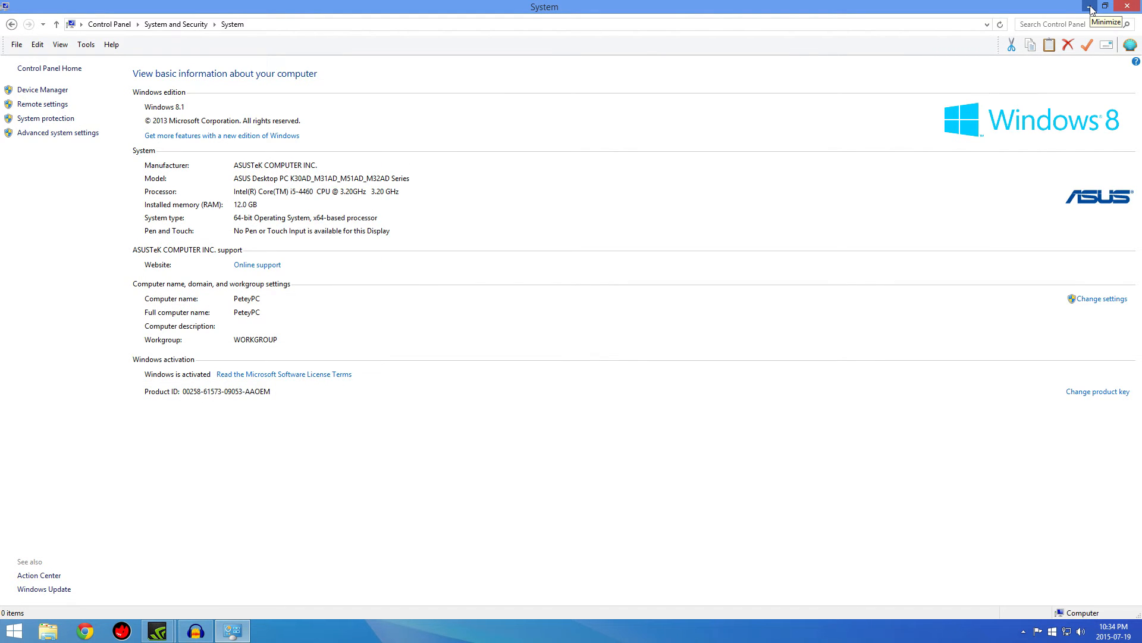
Minimize the System window and launch Grand Theft Auto V from its desktop shortcut
click(1091, 7)
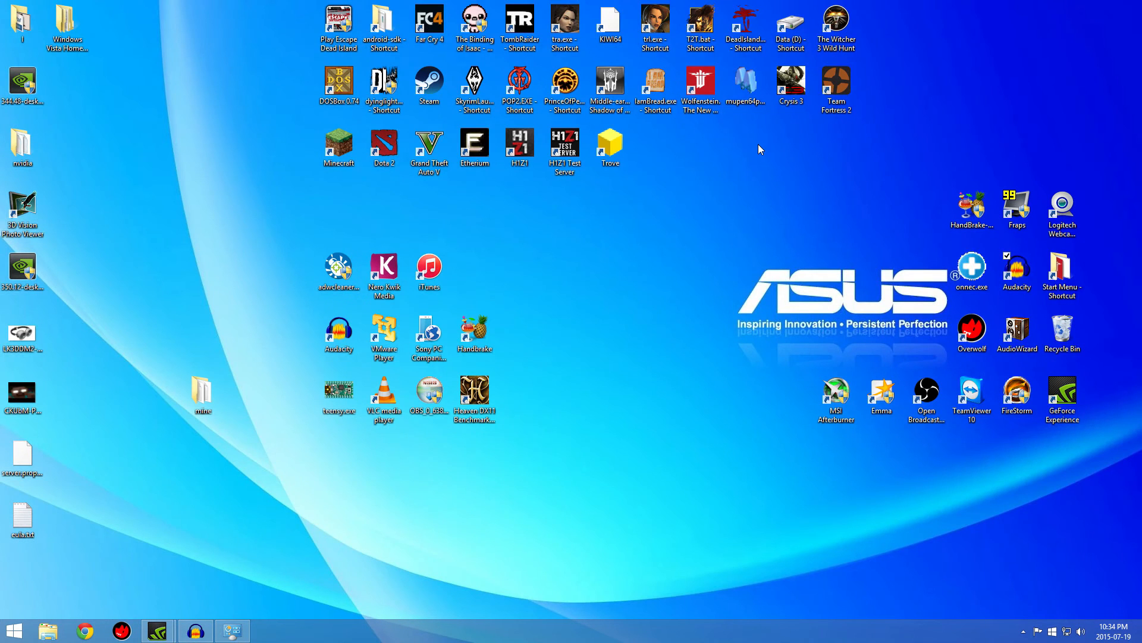
click(429, 150)
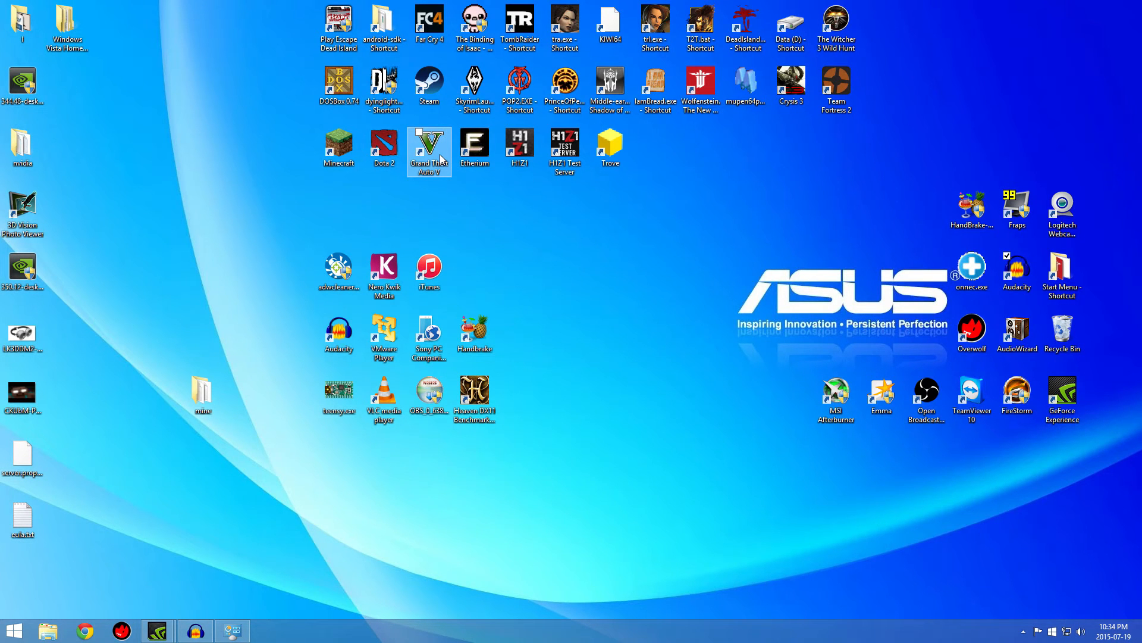
double_click(429, 148)
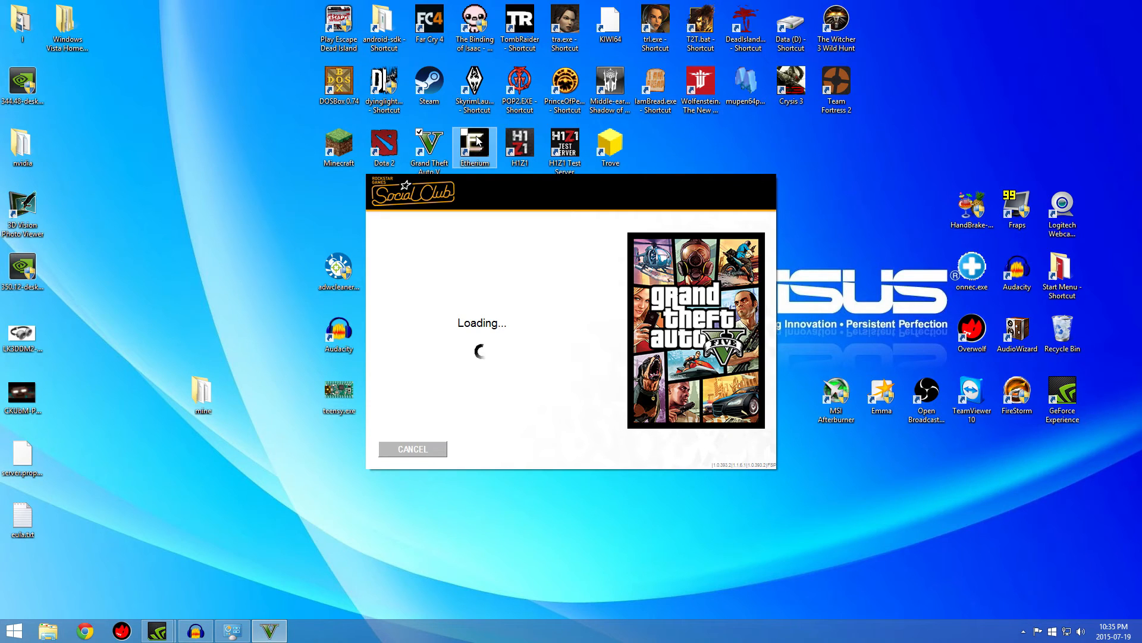
click(411, 448)
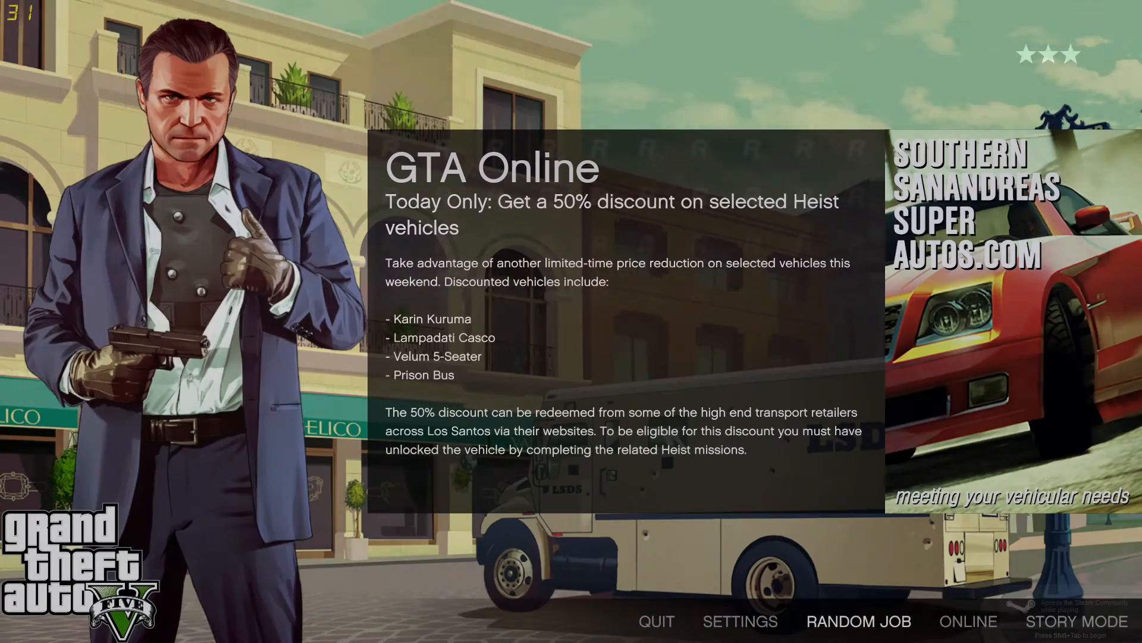
click(739, 621)
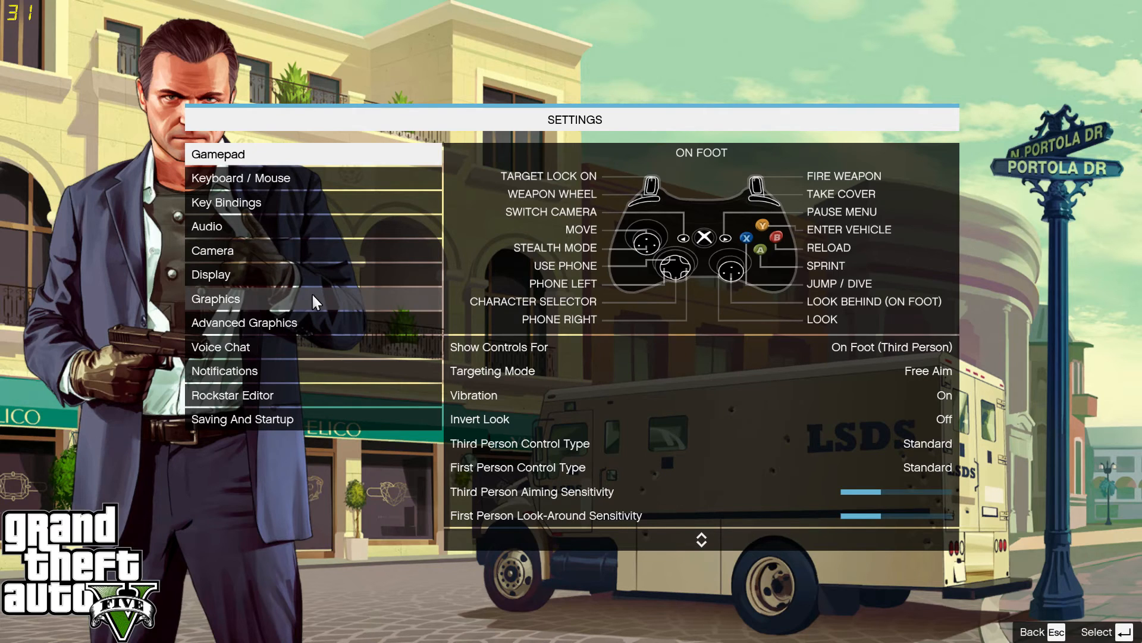
click(216, 299)
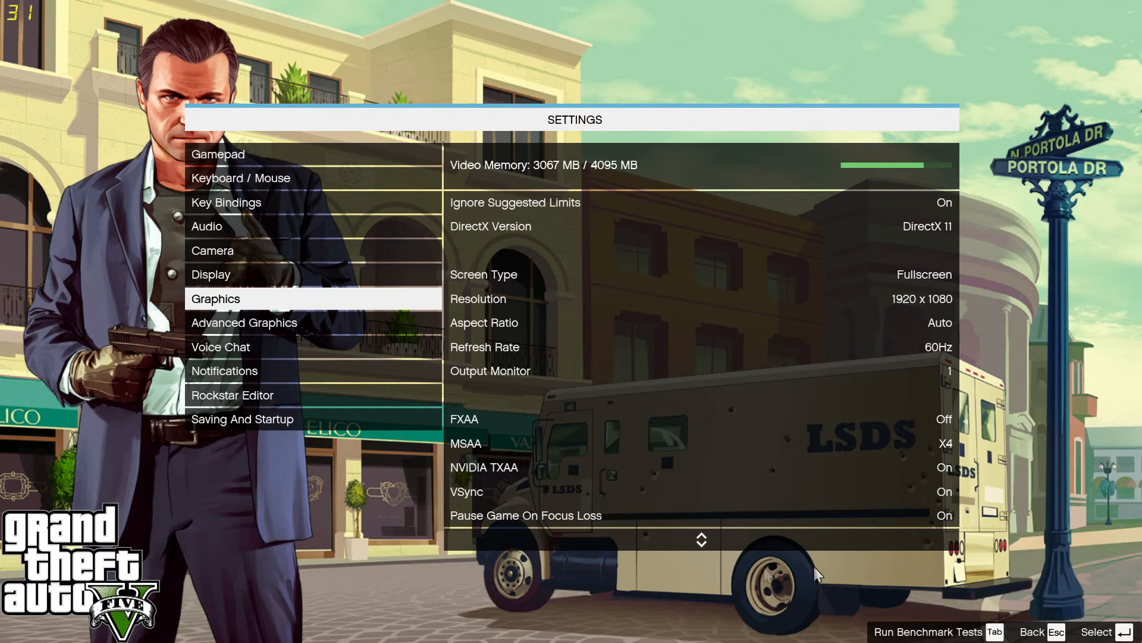
mouse_move(355, 212)
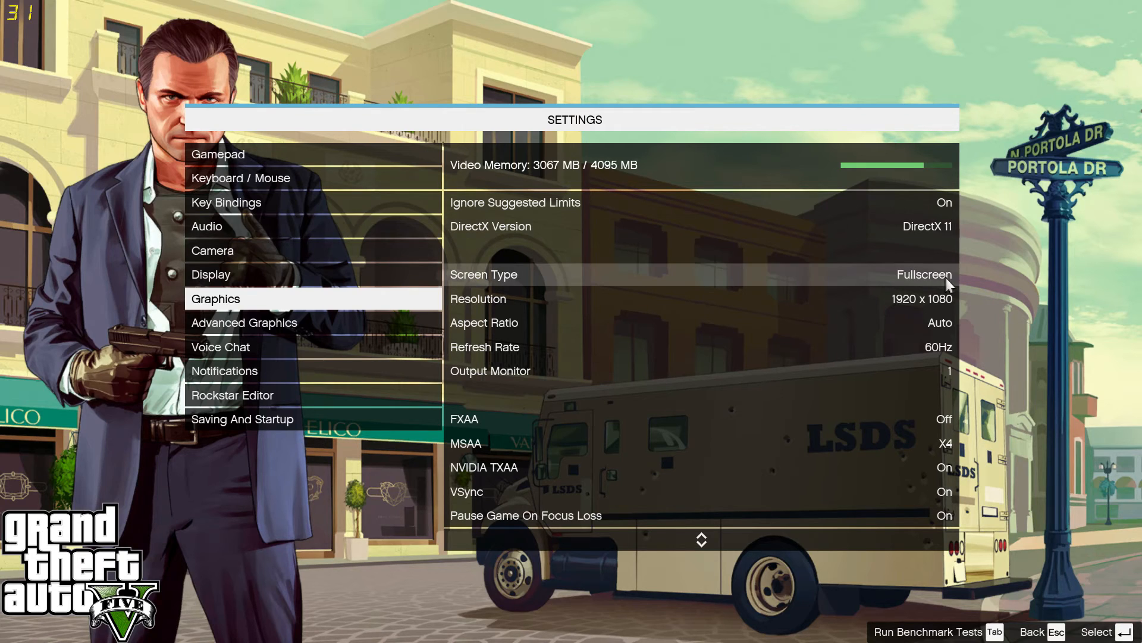
mouse_move(73, 266)
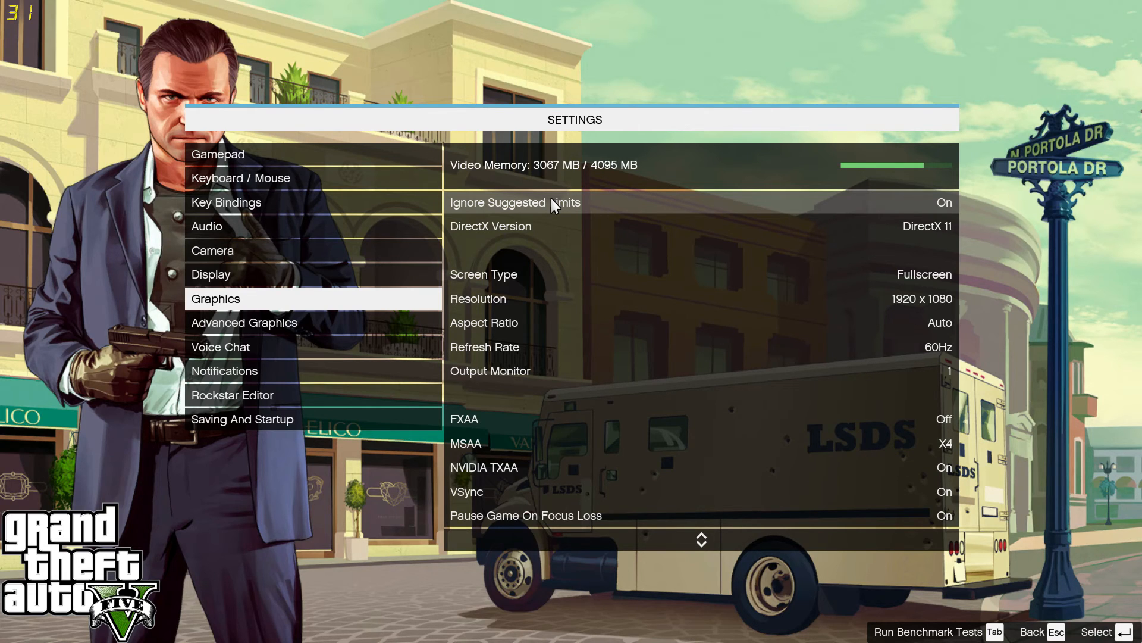
mouse_move(845, 184)
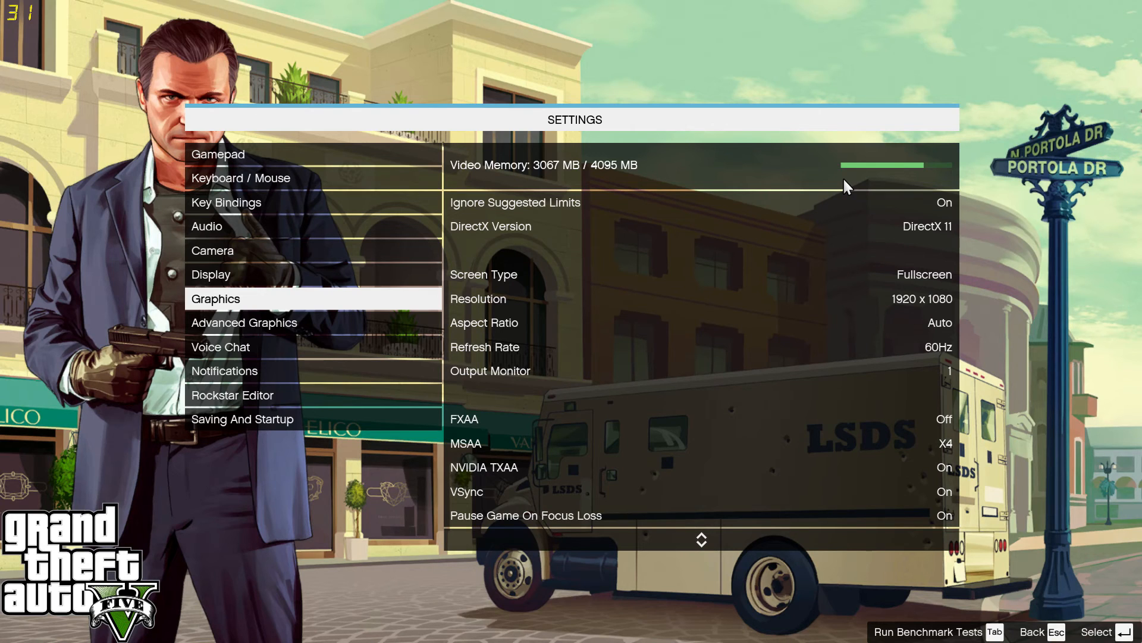
mouse_move(84, 209)
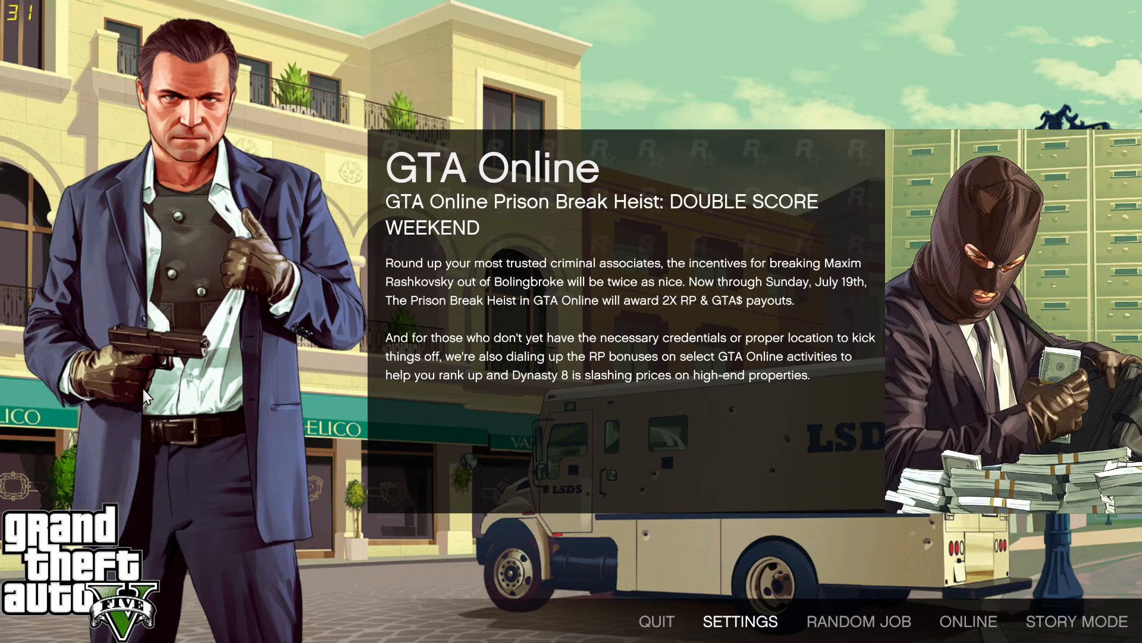
mouse_move(138, 384)
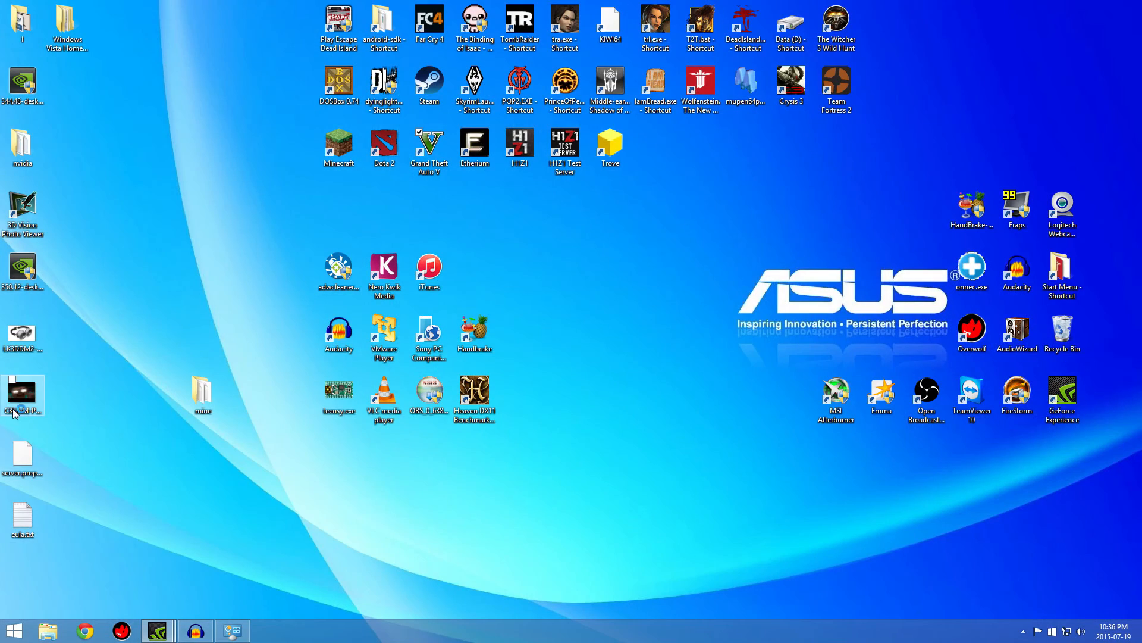
Open File Explorer at This PC from the taskbar, showing Windows (C:) and the other drives
click(47, 631)
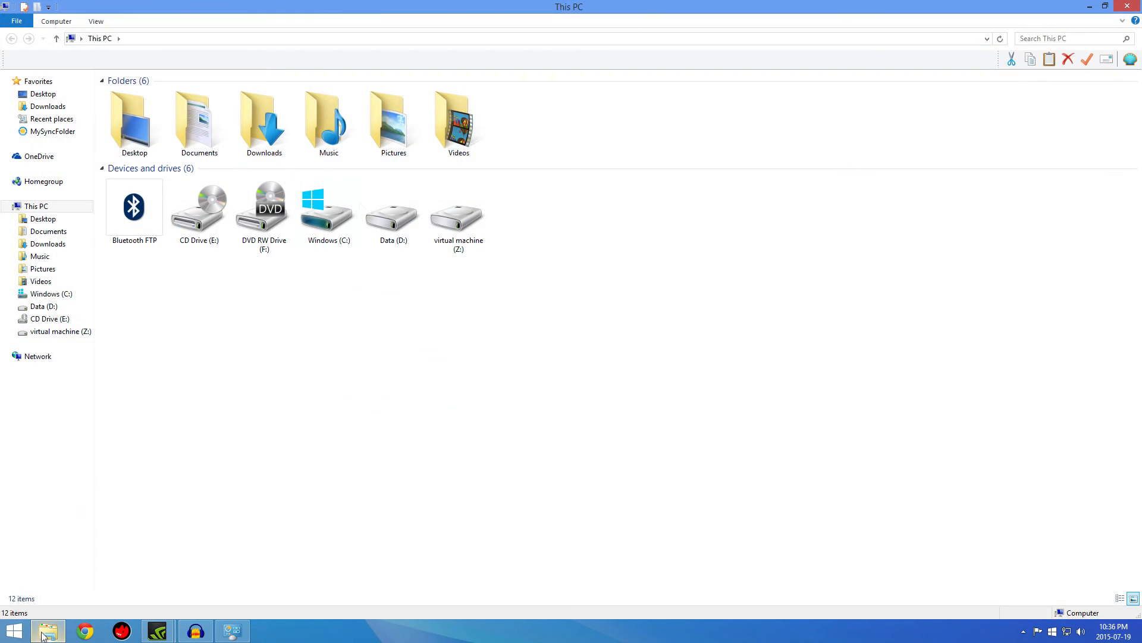
mouse_move(328, 207)
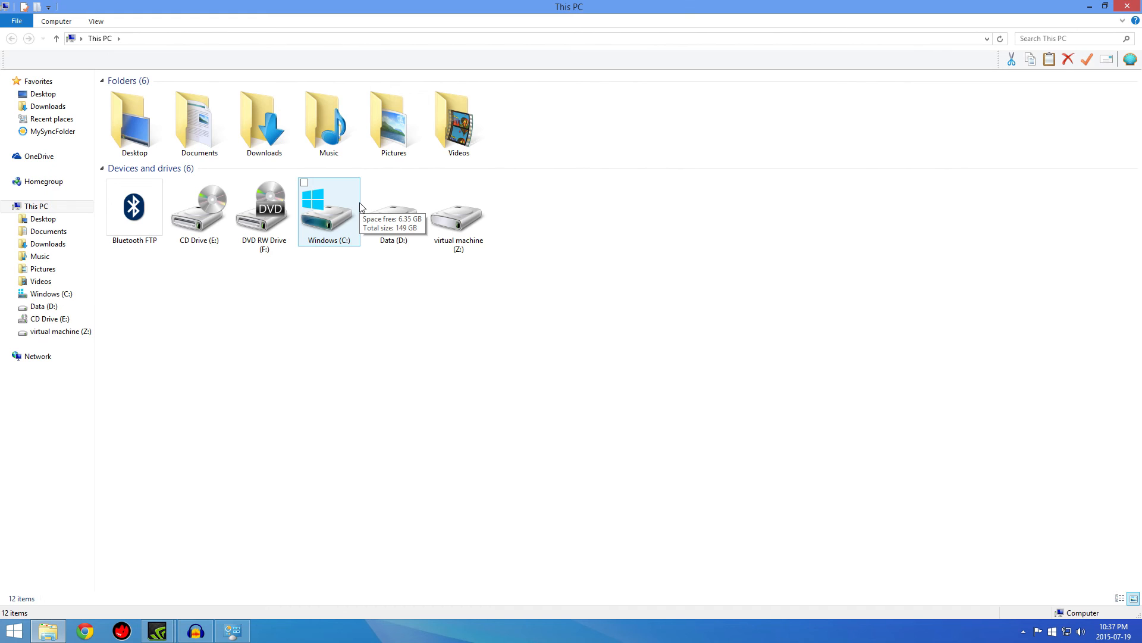
mouse_move(803, 250)
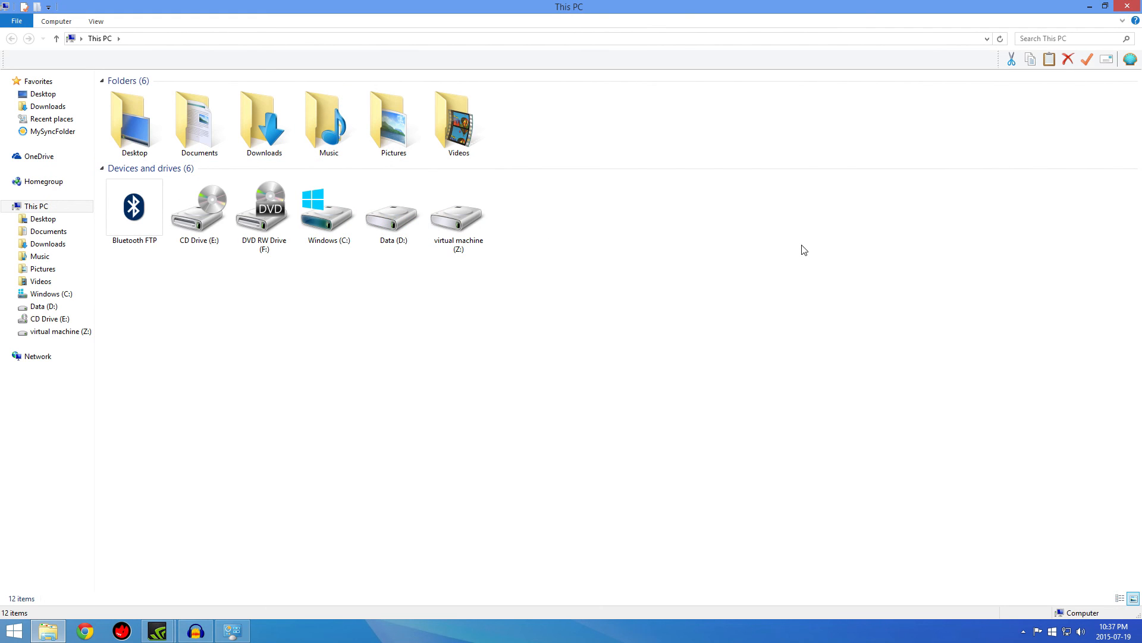